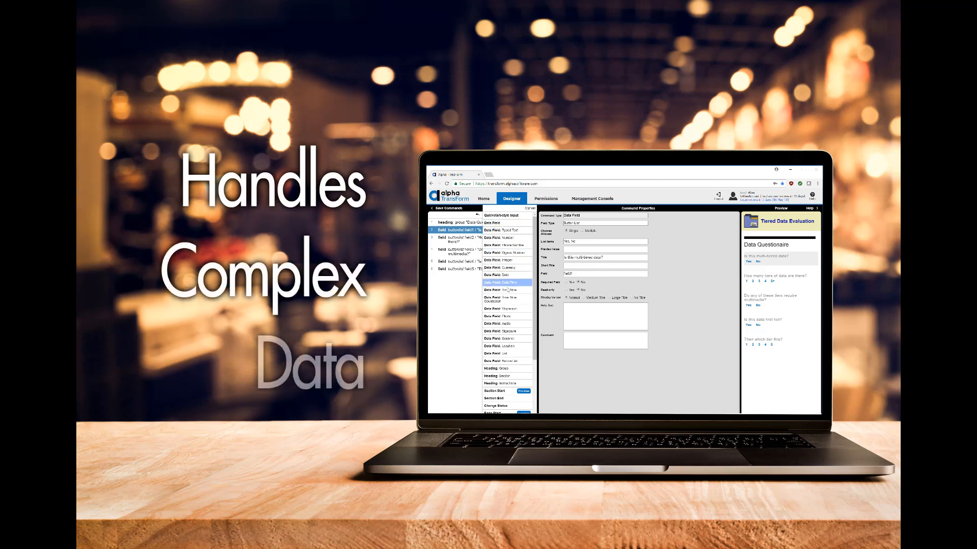
Scroll through the form types list to reach the So Easy (Easy1) form's Basic Info.
{"action": "scroll", "scroll_direction": "down", "scroll_amount": 3}
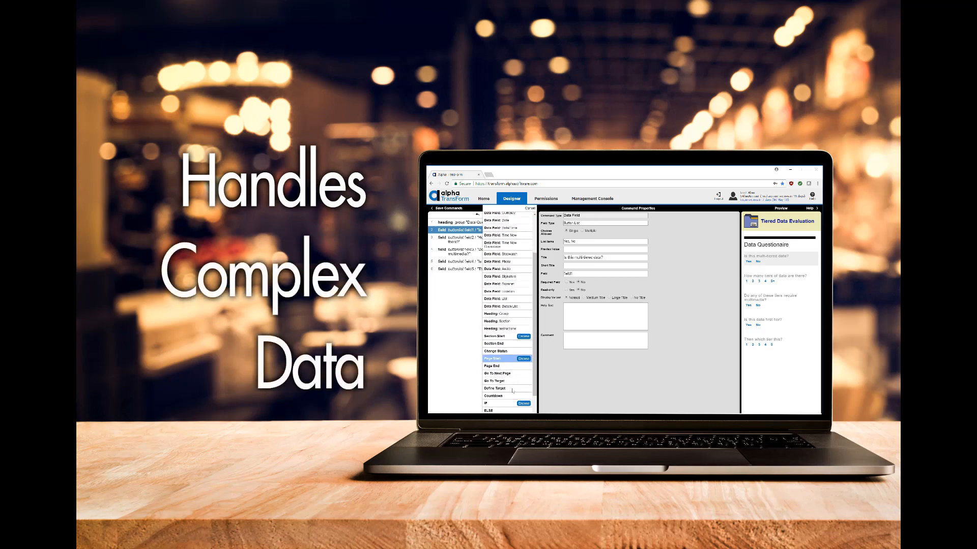
{"action": "scroll", "scroll_direction": "down", "scroll_amount": 3}
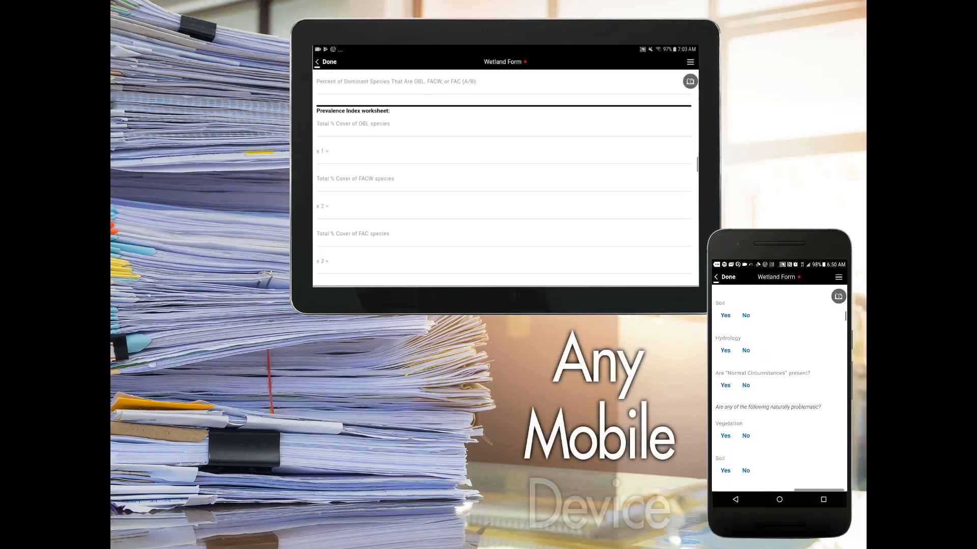
{"action": "scroll", "scroll_direction": "down", "scroll_amount": 3}
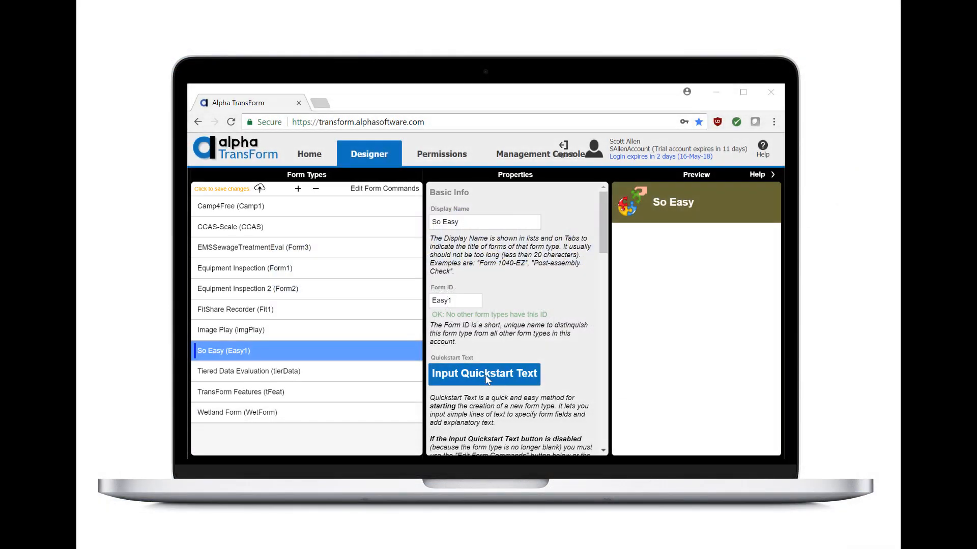
Enter quickstart text lines Name, Picture, Barcode, Currency and Signature for the So Easy form.
{"action": "left_click", "coordinate": [485, 373]}
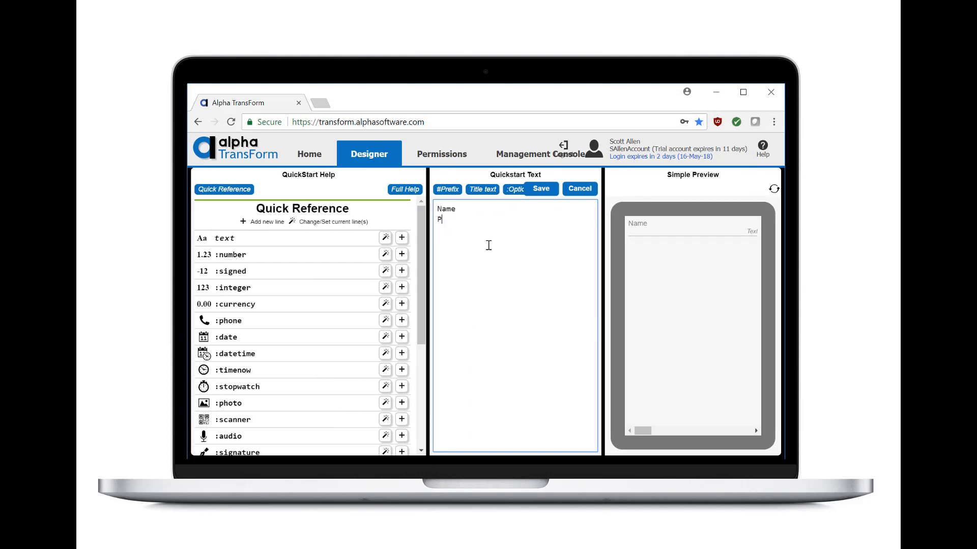
{"action": "type", "text": "icture"}
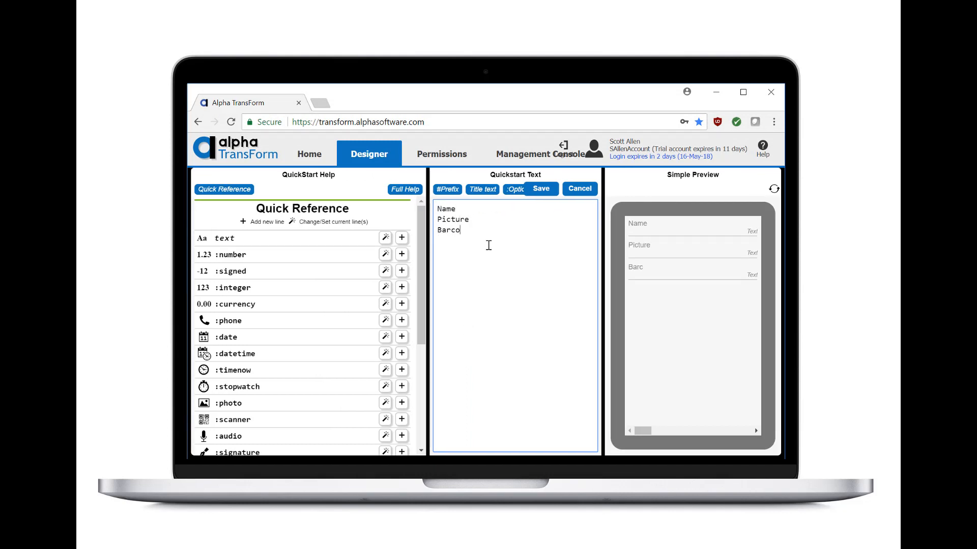
{"action": "type", "text": "de"}
{"action": "type", "text": "Signa"}
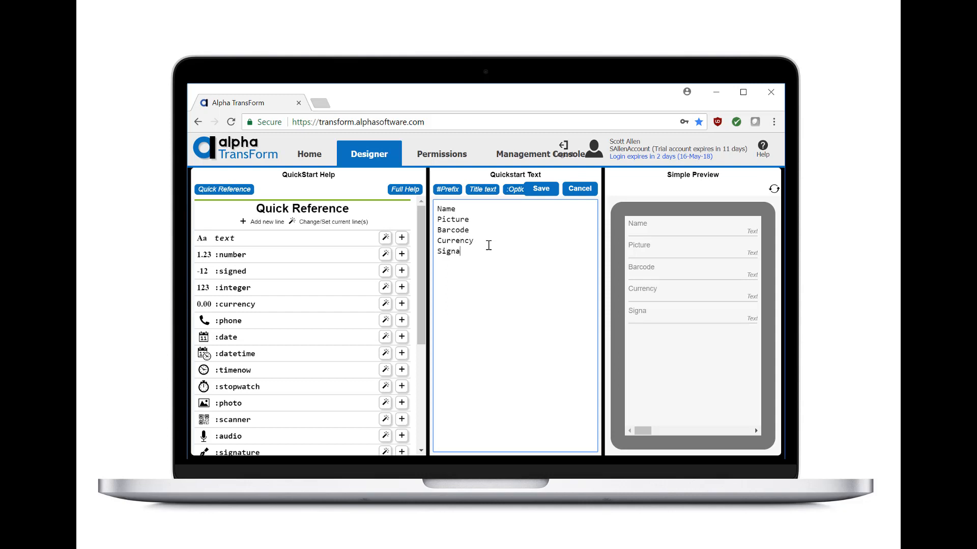
{"action": "type", "text": "ture"}
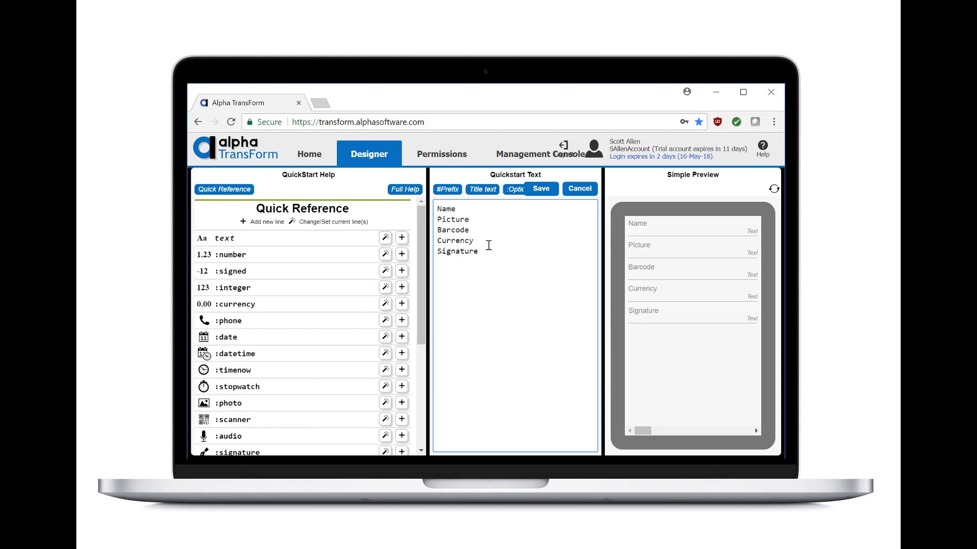
Append :photo to Picture, :scanner to Barcode, :currency to Currency and :signature to Signature.
{"action": "scroll", "scroll_direction": "down", "scroll_amount": 3}
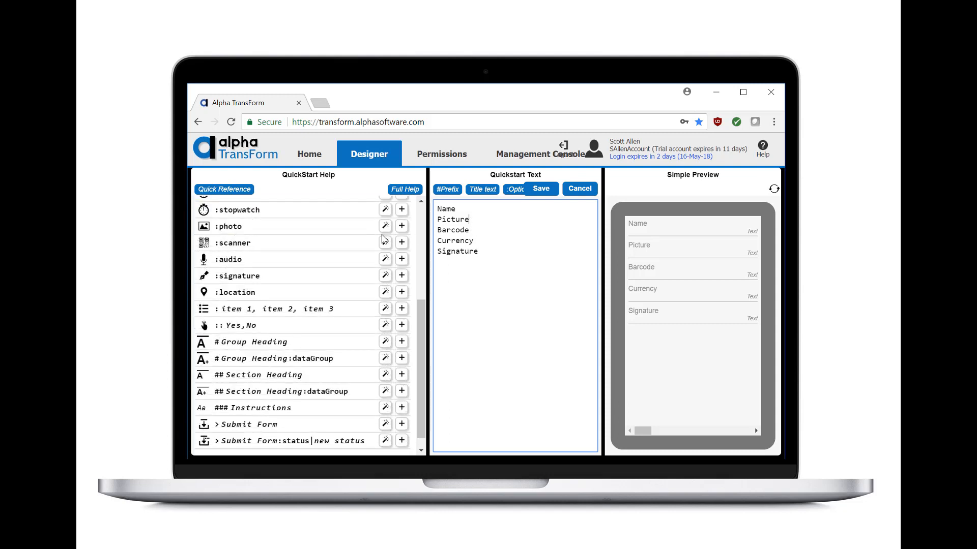
{"action": "left_click", "coordinate": [401, 330]}
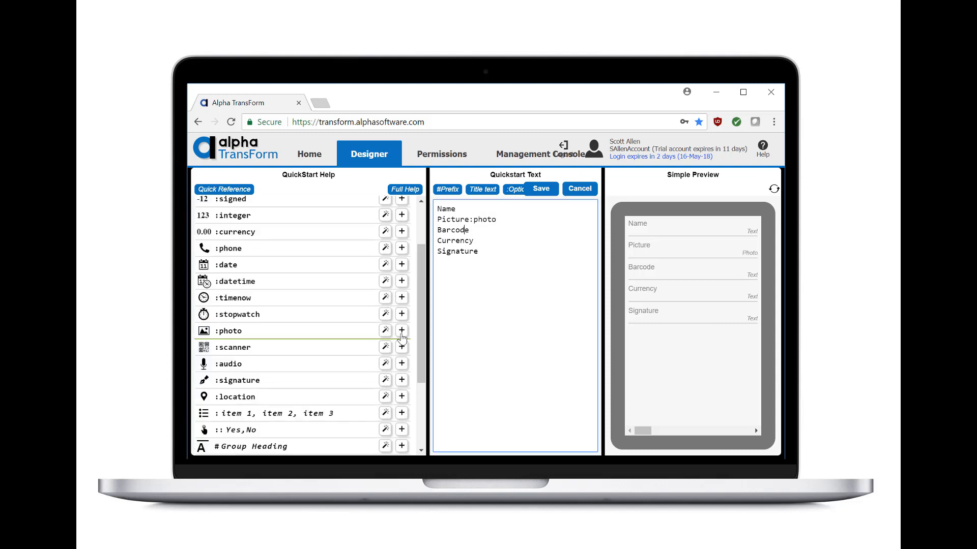
{"action": "left_click", "coordinate": [401, 347]}
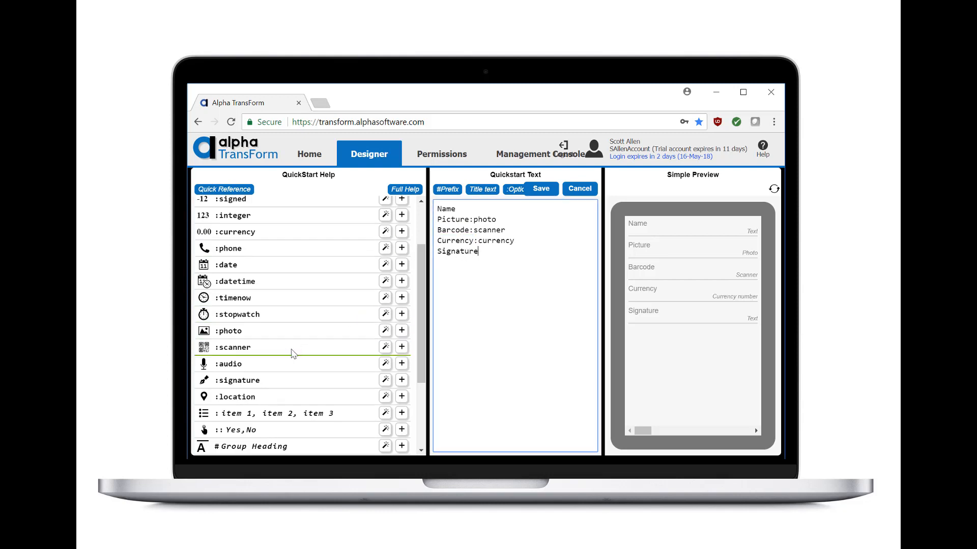
{"action": "type", "text": ":signature"}
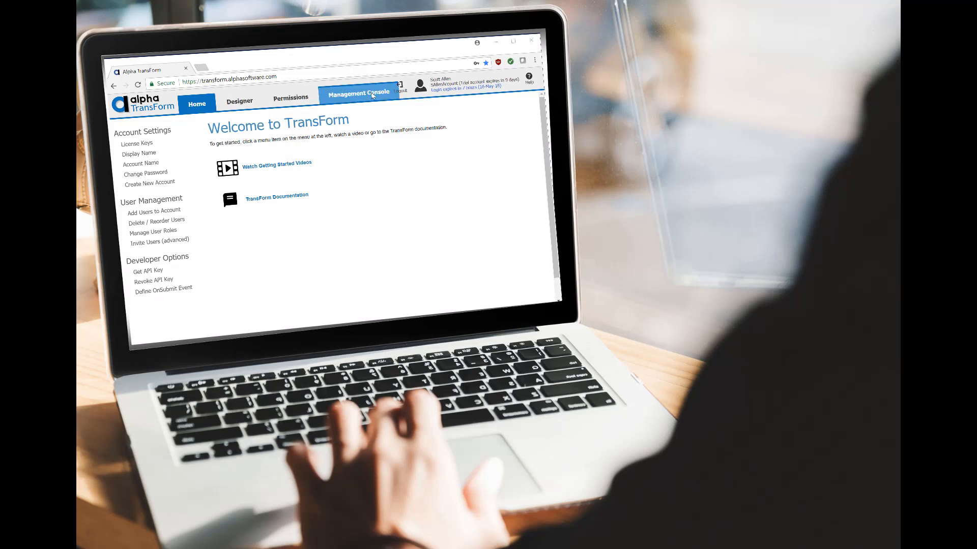
From the Management Console, export the Friday Wetland Form submission to reach the format options.
{"action": "left_click", "coordinate": [358, 97]}
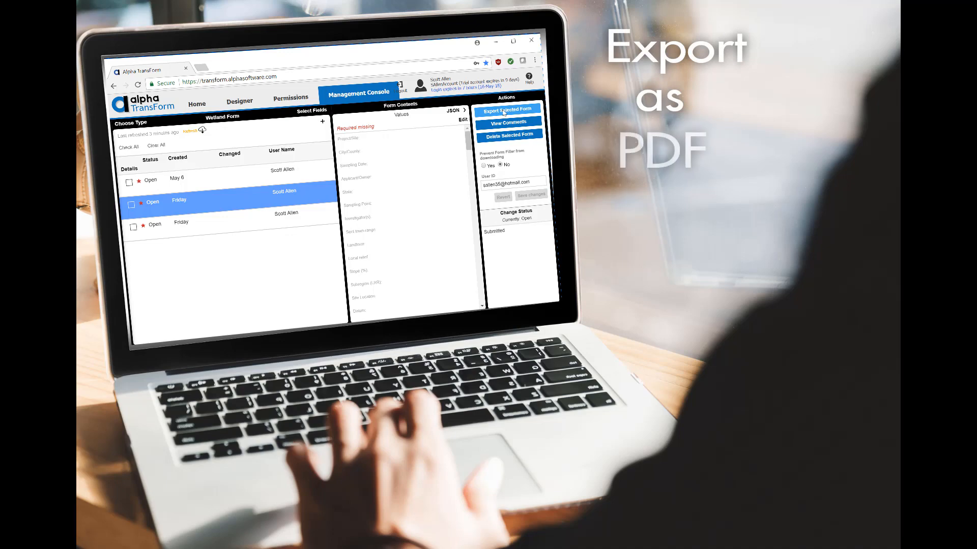
{"action": "left_click", "coordinate": [508, 109]}
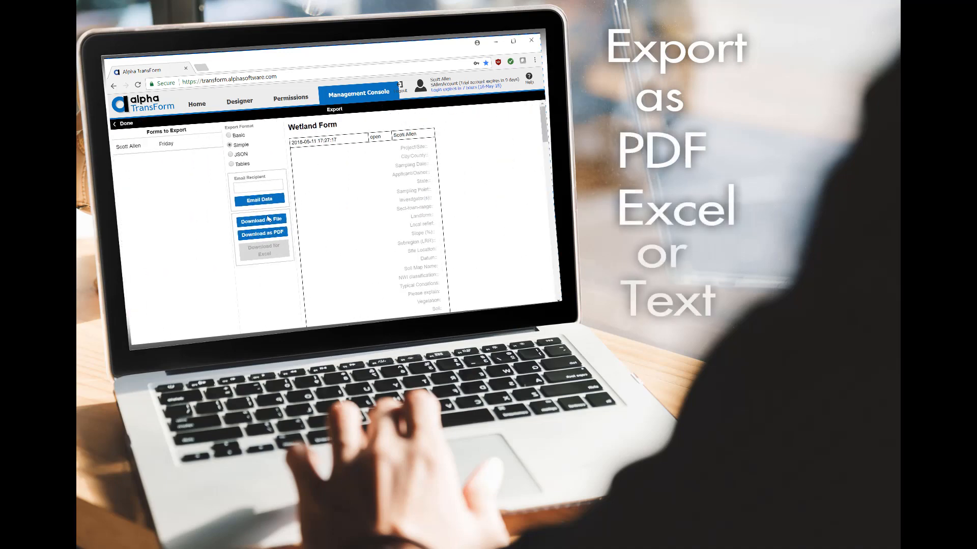